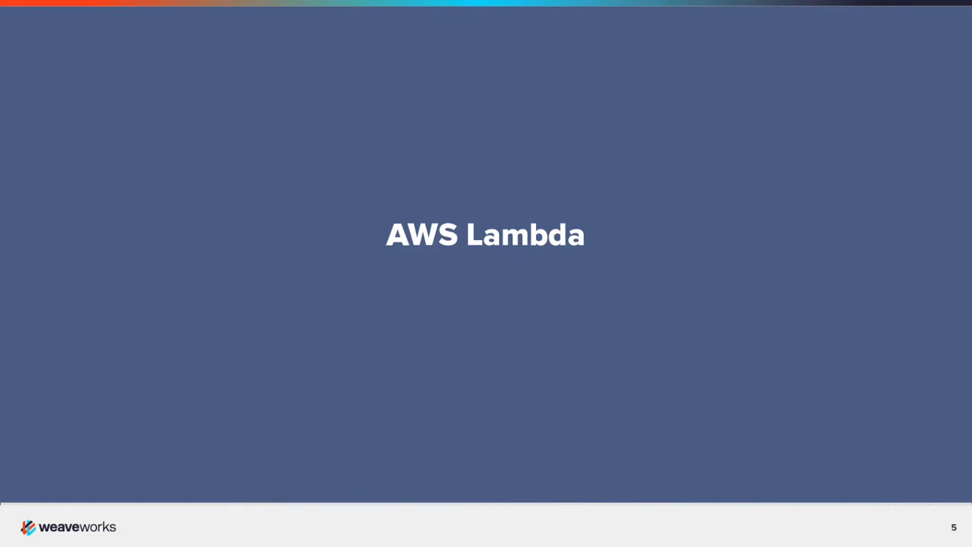
# Advance the slides past the AWS Lambda title to the Demo slide.
pyautogui.press('Right')
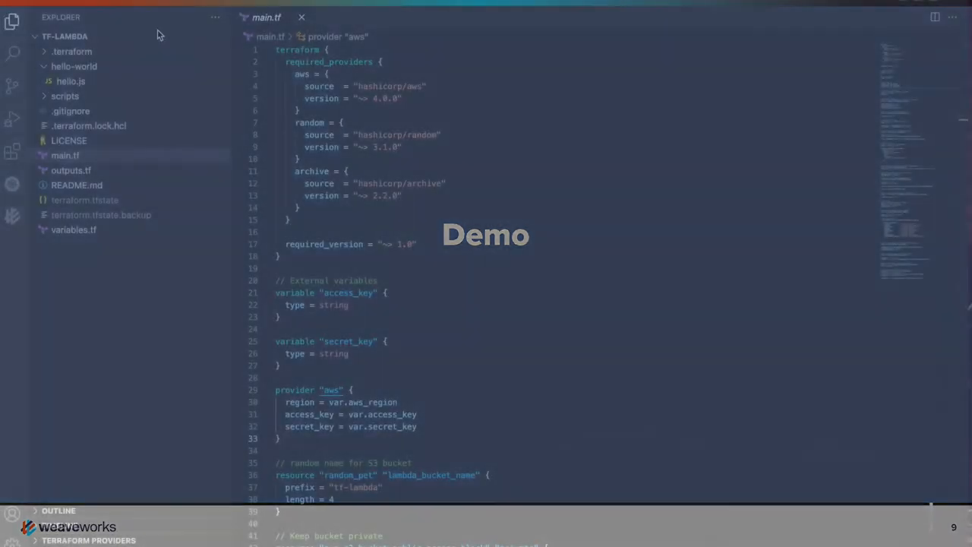
# Review tf-lambda's main.tf, variables.tf and outputs.tf in VS Code.
pyautogui.click(65, 155)
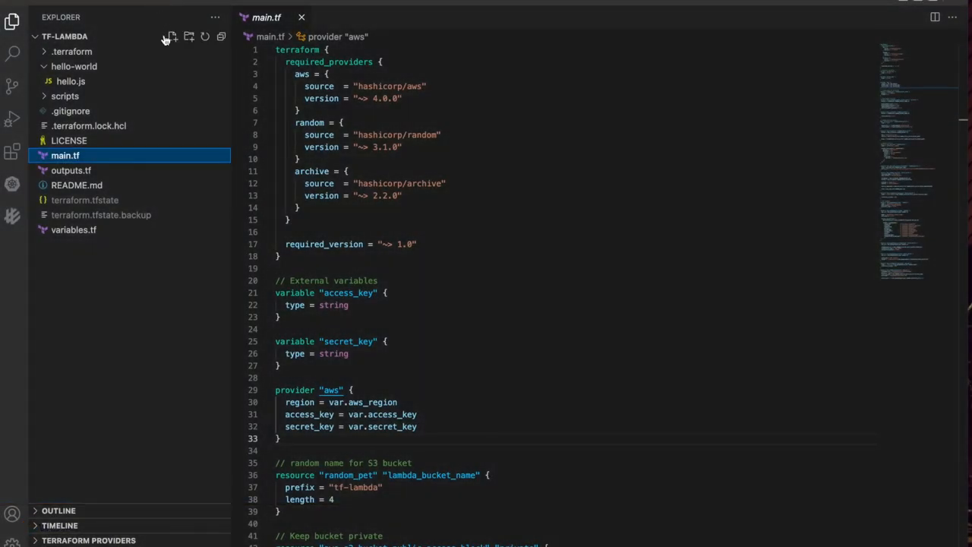
pyautogui.moveTo(151, 159)
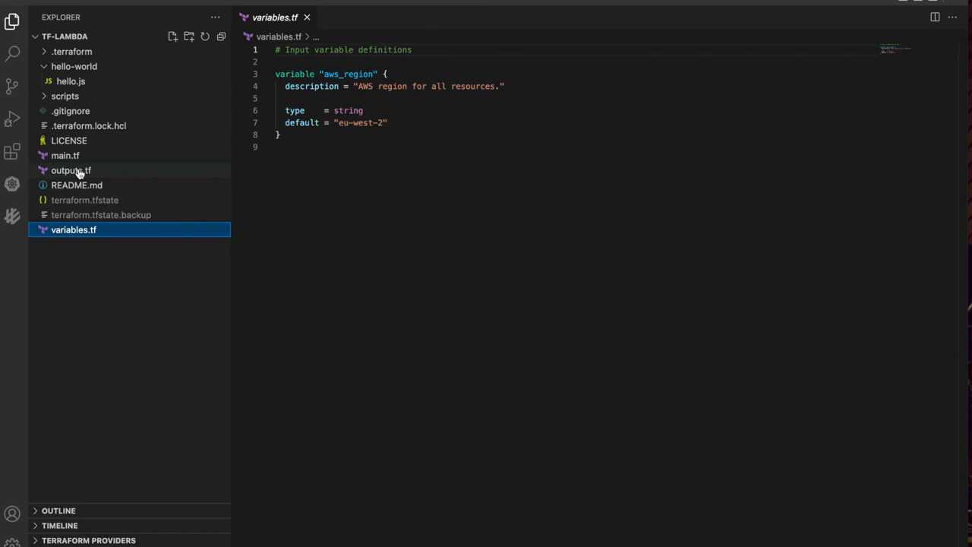
pyautogui.click(70, 171)
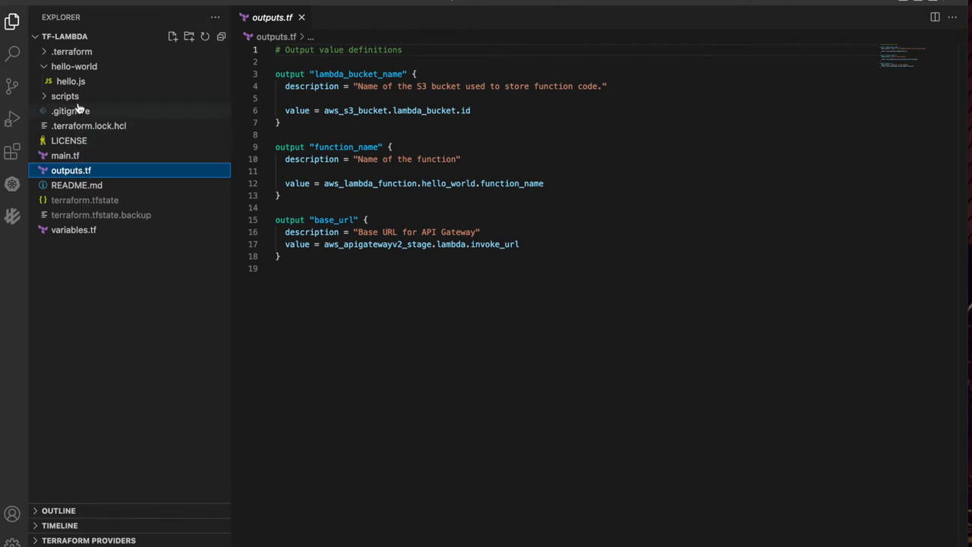
pyautogui.click(71, 81)
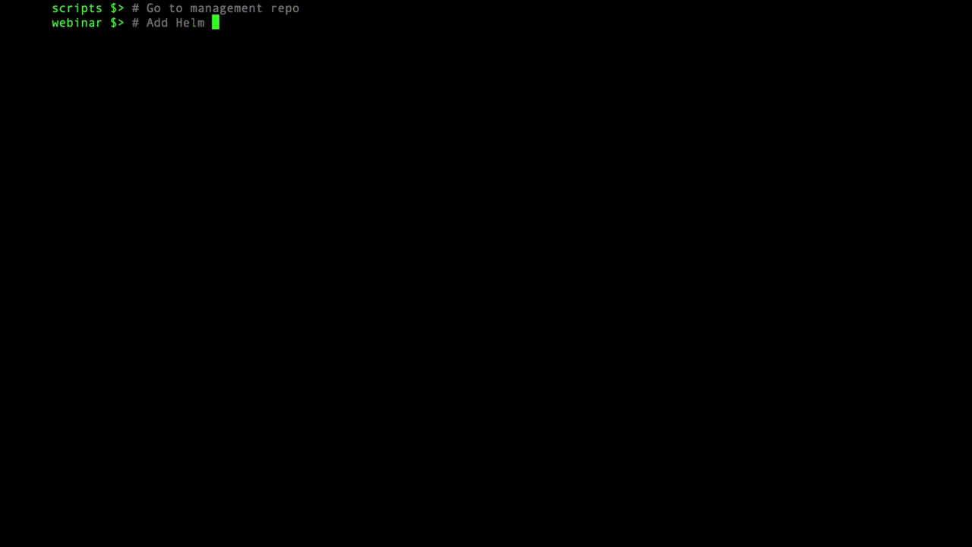
# Display the Helm repository manifest helm-repo-tf-controller.yaml, then clear the screen.
pyautogui.write('cat h')
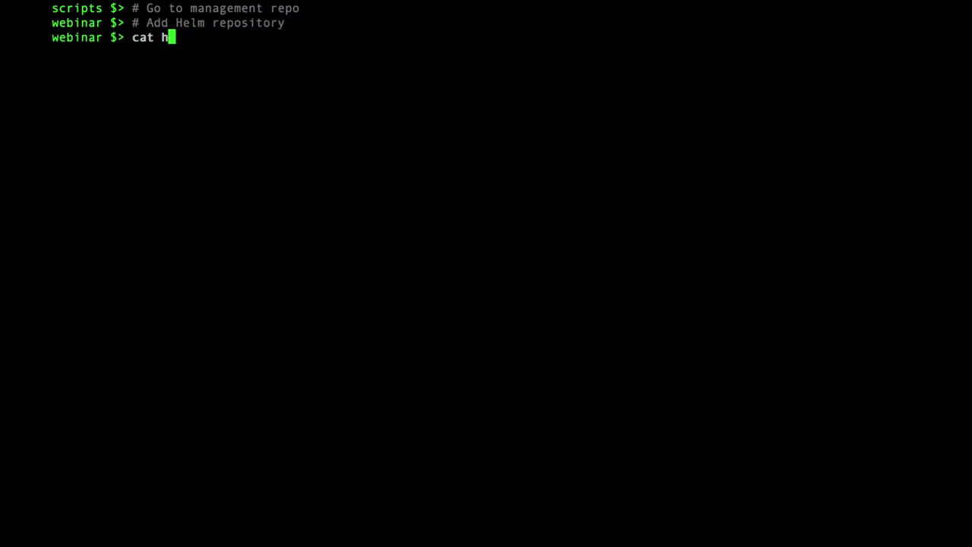
pyautogui.write('elm-repo-tf-controller.yaml')
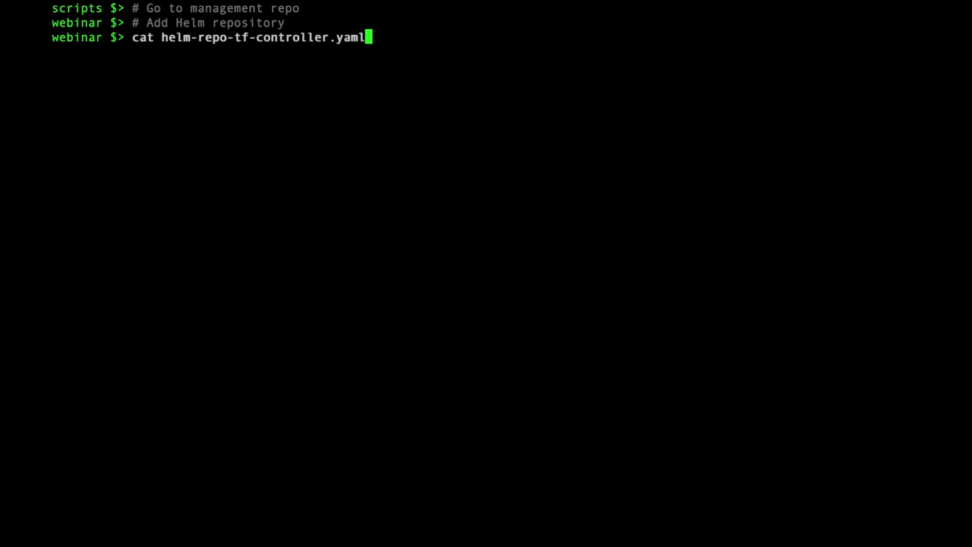
pyautogui.press('Return')
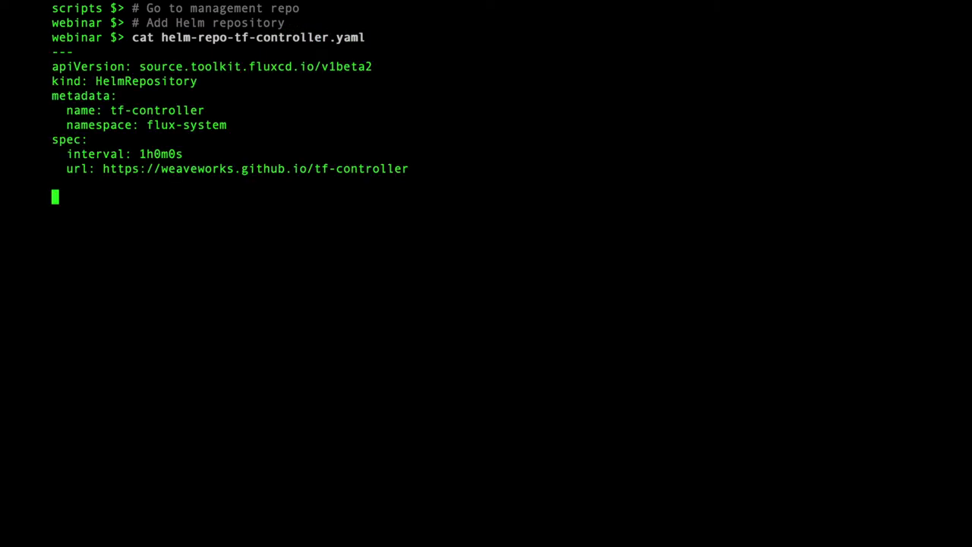
pyautogui.write('clear')
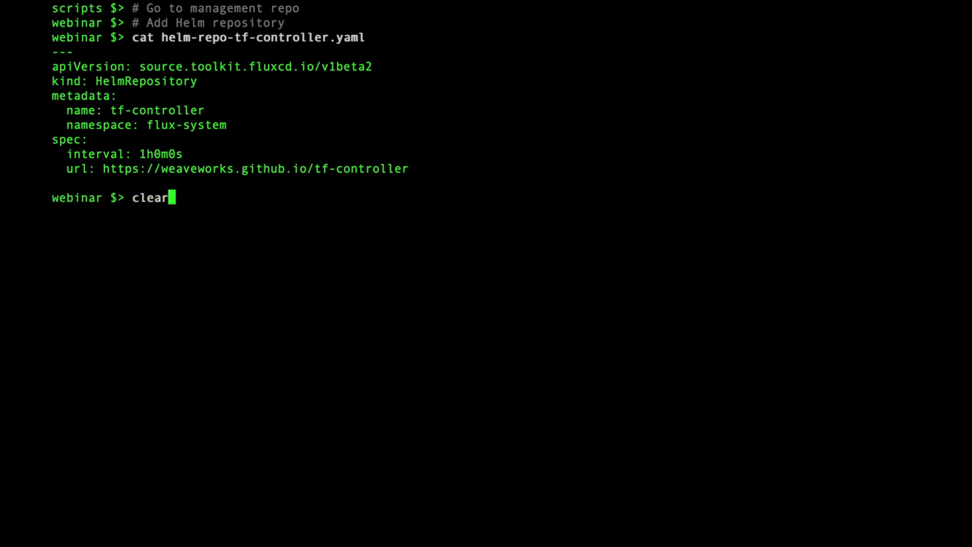
pyautogui.press('Return')
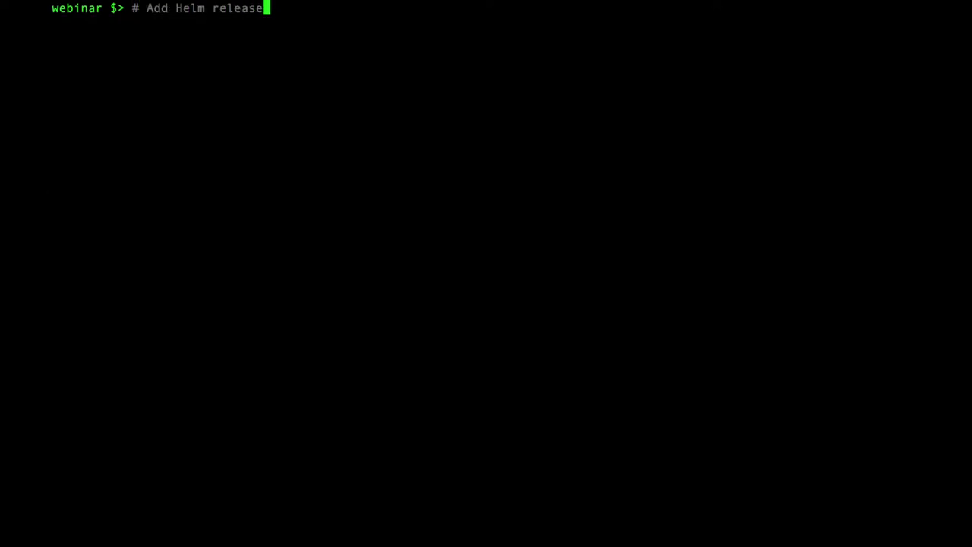
# Show the Helm release manifest, then commit it as 'deploy terraform controller' and push.
pyautogui.write('cat helm-tf-contr')
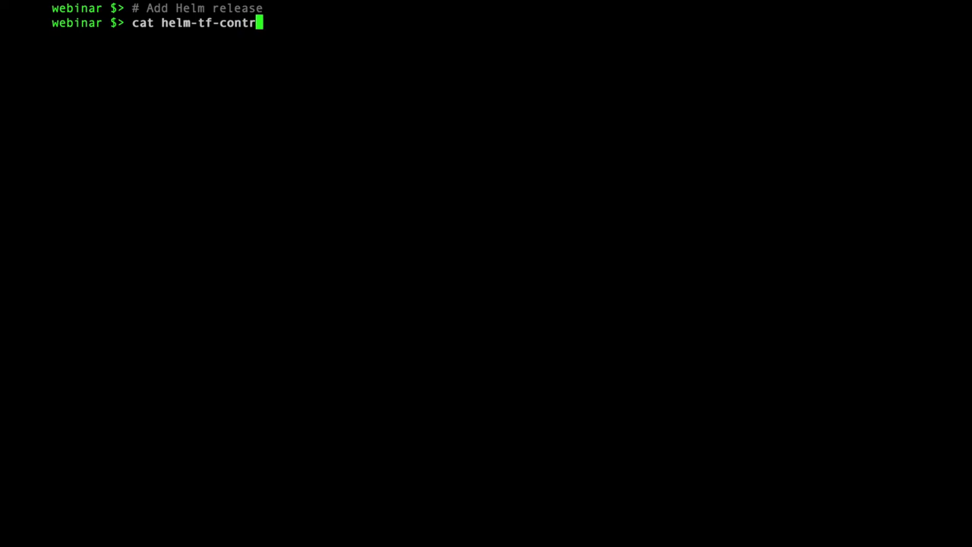
pyautogui.press('Return')
pyautogui.write("git commit -m '")
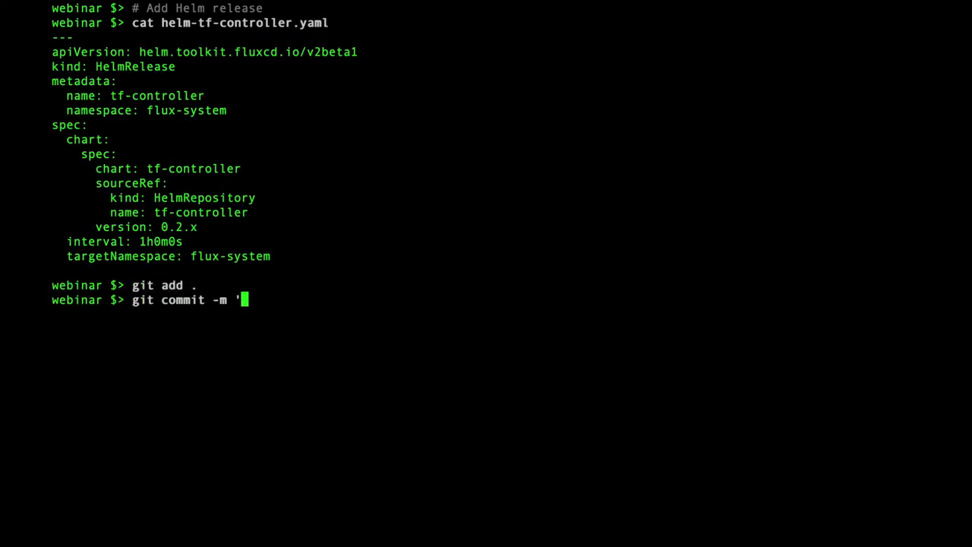
pyautogui.write("deploy terraform controller'")
pyautogui.write('git push')
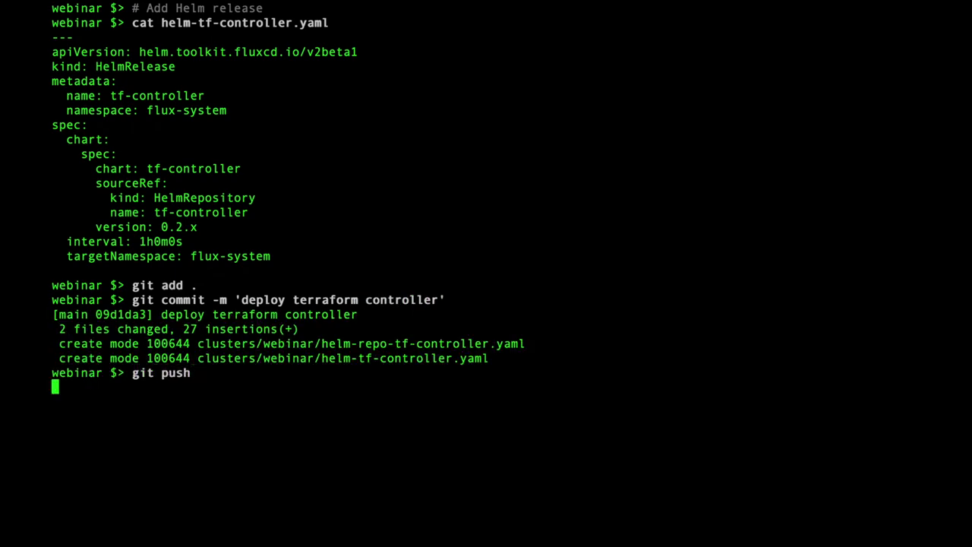
pyautogui.press('Return')
pyautogui.write('kubectl -n flux-system get pod')
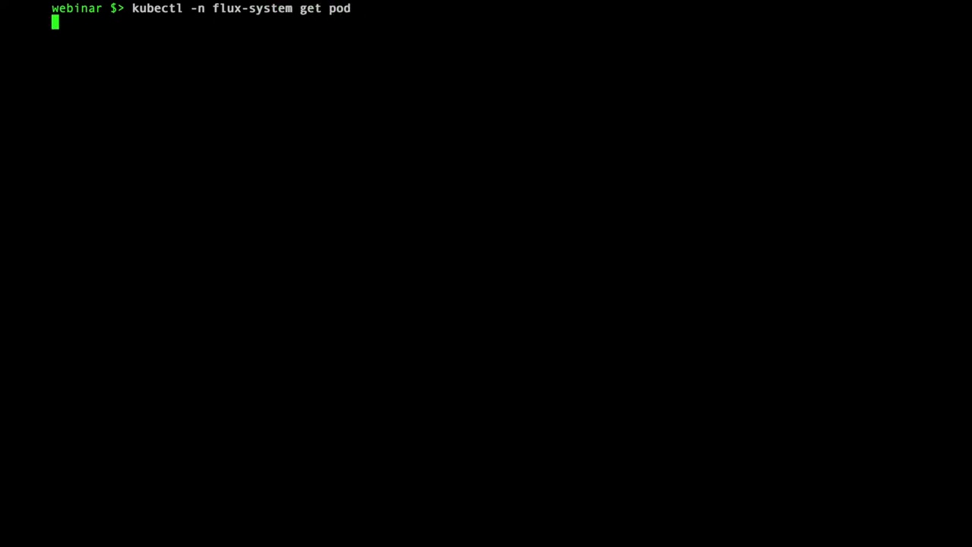
# List flux-system pods to confirm tf-controller is running, and check status with flux get all.
pyautogui.press('Return')
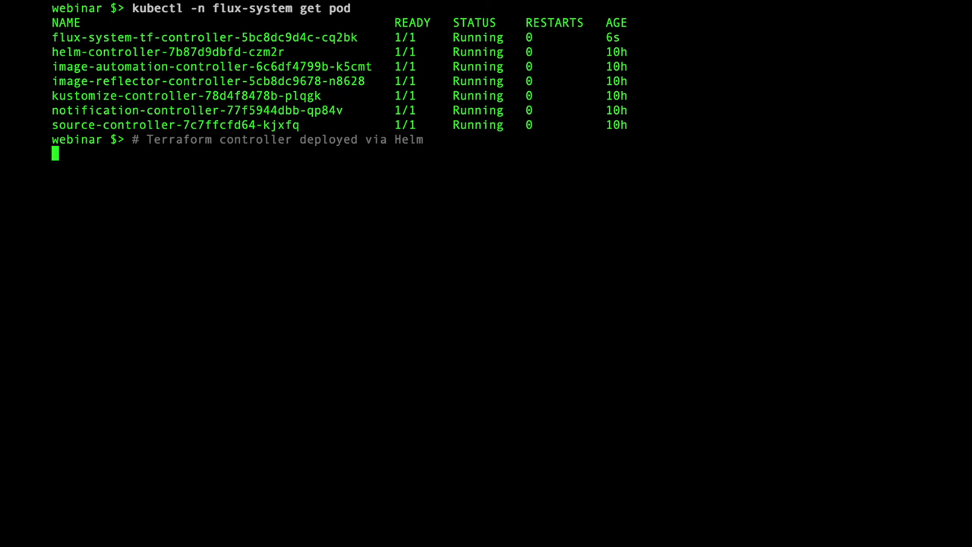
pyautogui.press('Return')
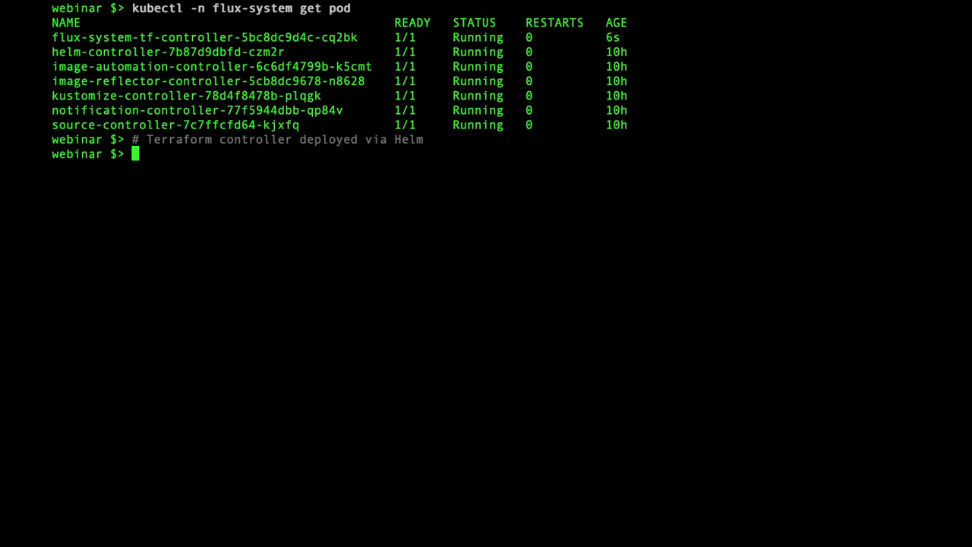
pyautogui.write('flux get all')
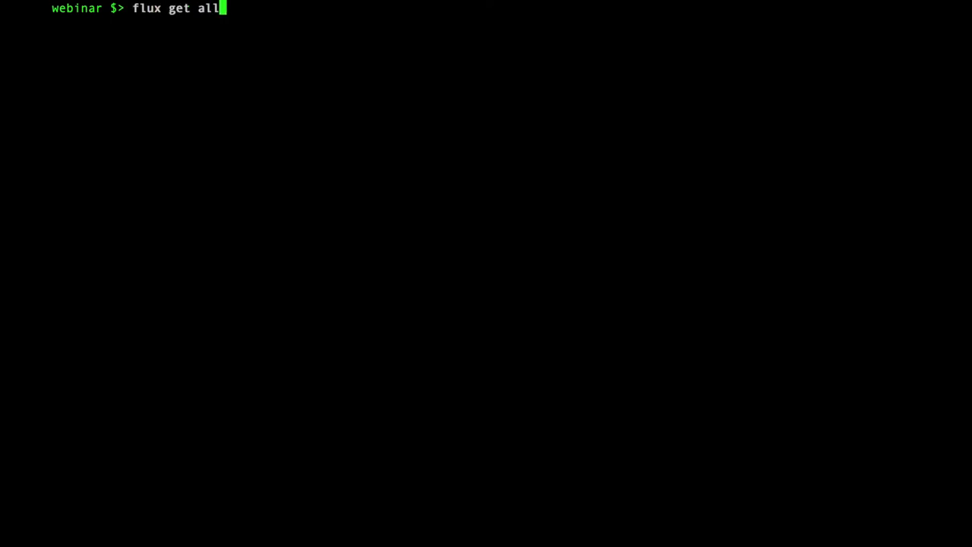
pyautogui.write('cat aws-lambda.yaml')
pyautogui.press('Return')
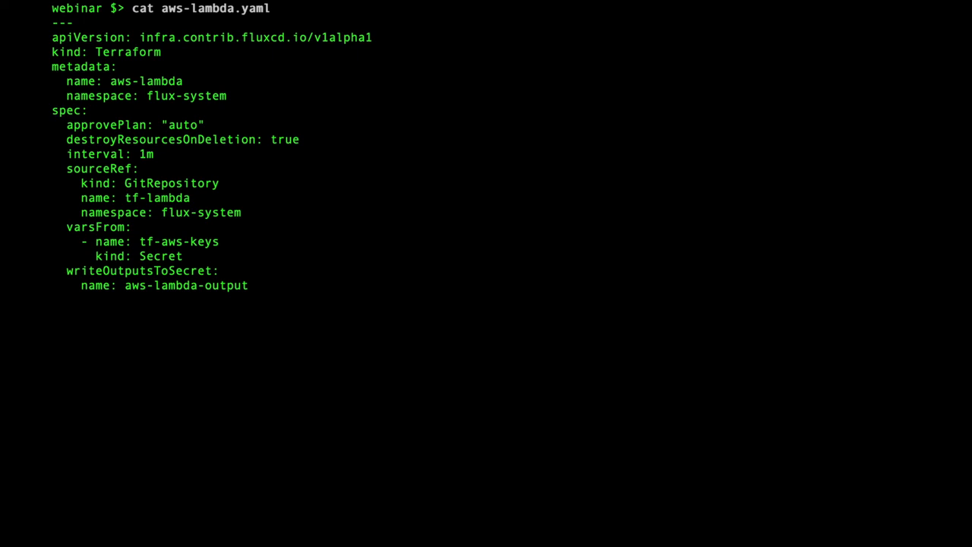
# Commit the aws-lambda and git-repo manifests as 'deploy AWS Lambda' and push them.
pyautogui.write('git commit')
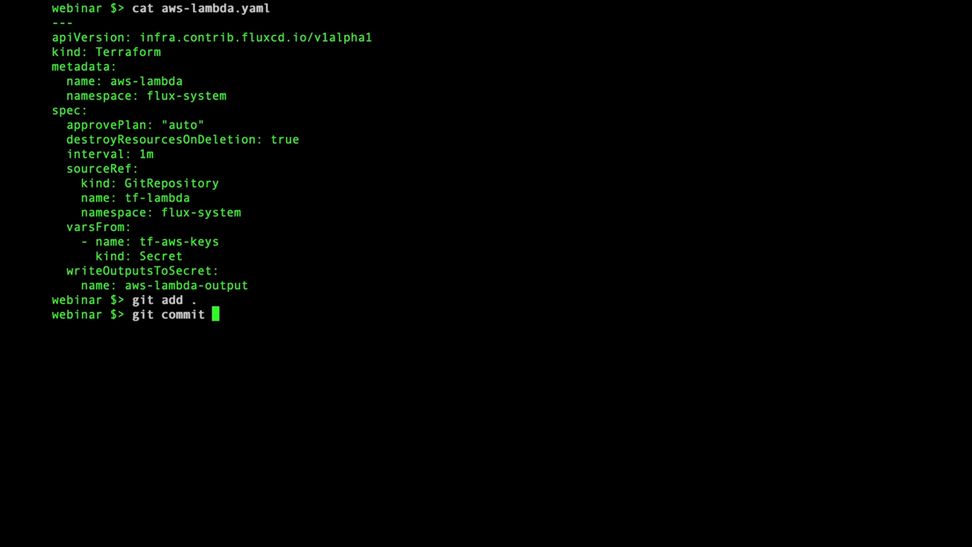
pyautogui.write("-m 'deploy AWS Lambda'")
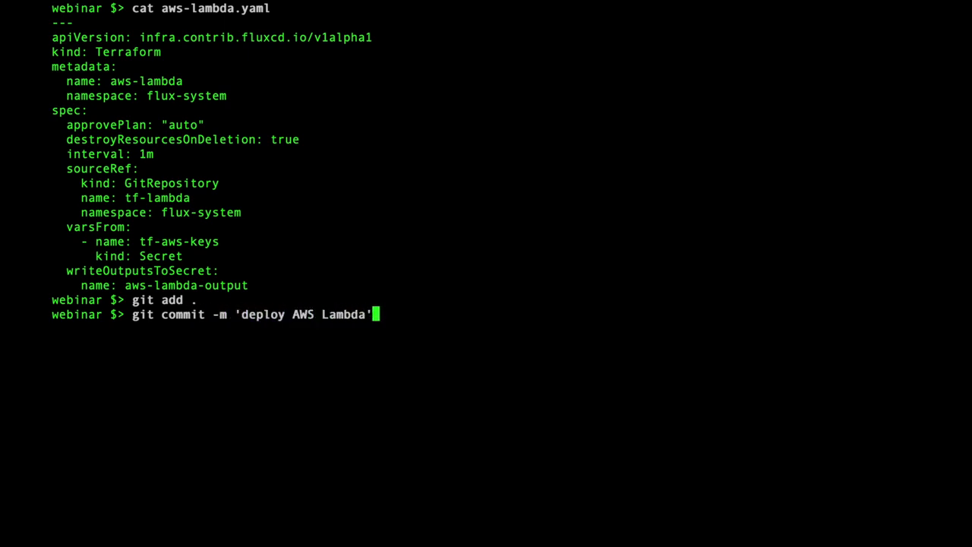
pyautogui.press('Return')
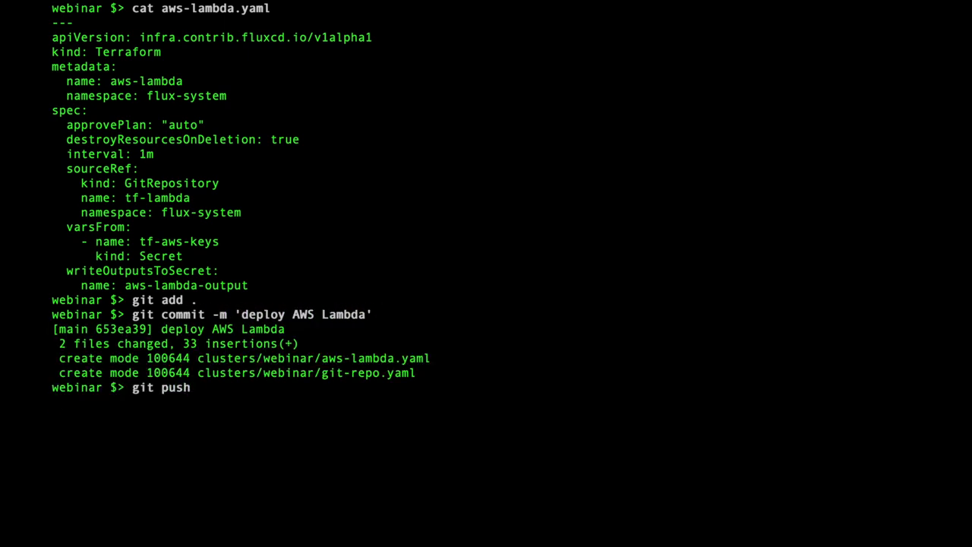
pyautogui.press('Return')
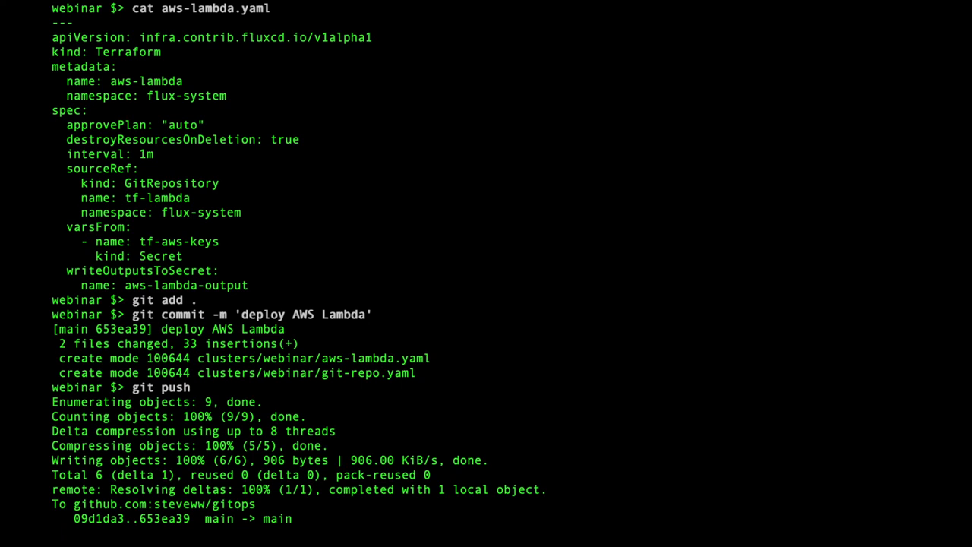
pyautogui.write('kubectl -n flux-sy')
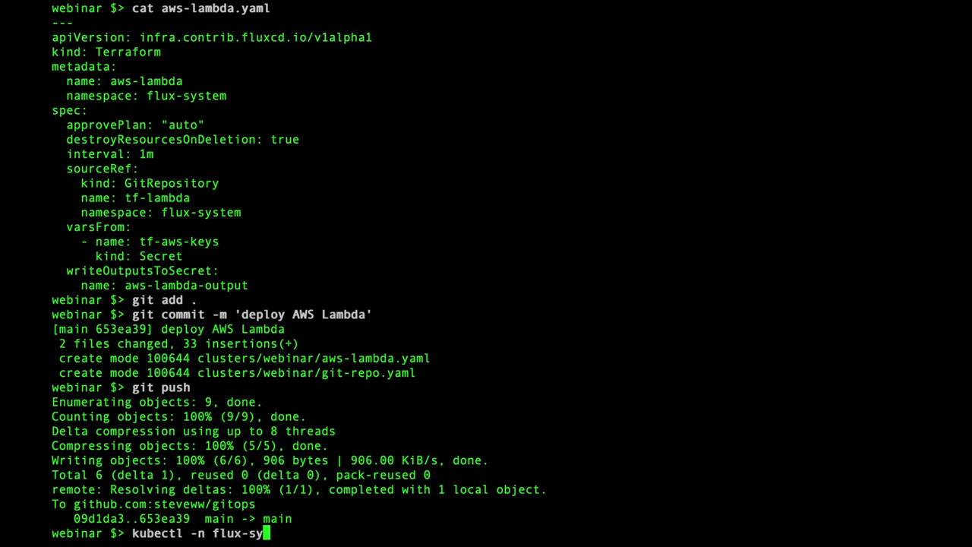
pyautogui.write('stem get terraform -w')
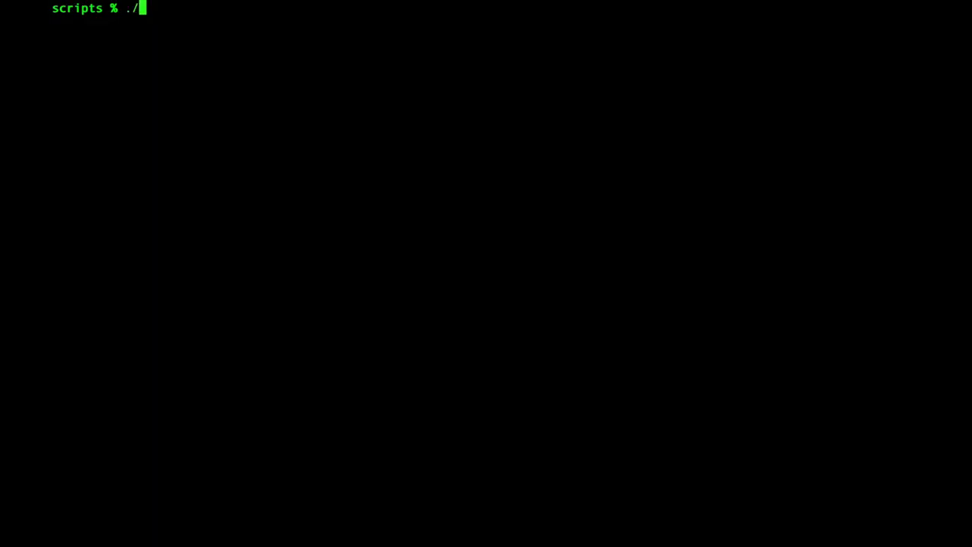
# Run test-function.sh with a blank name to get the Hello World greeting.
pyautogui.write('test-function.sh')
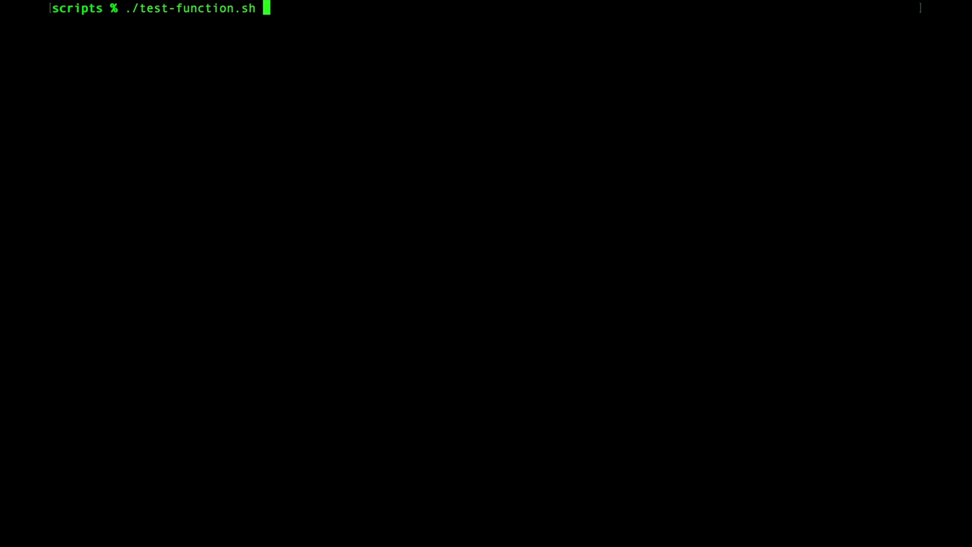
pyautogui.press('Return')
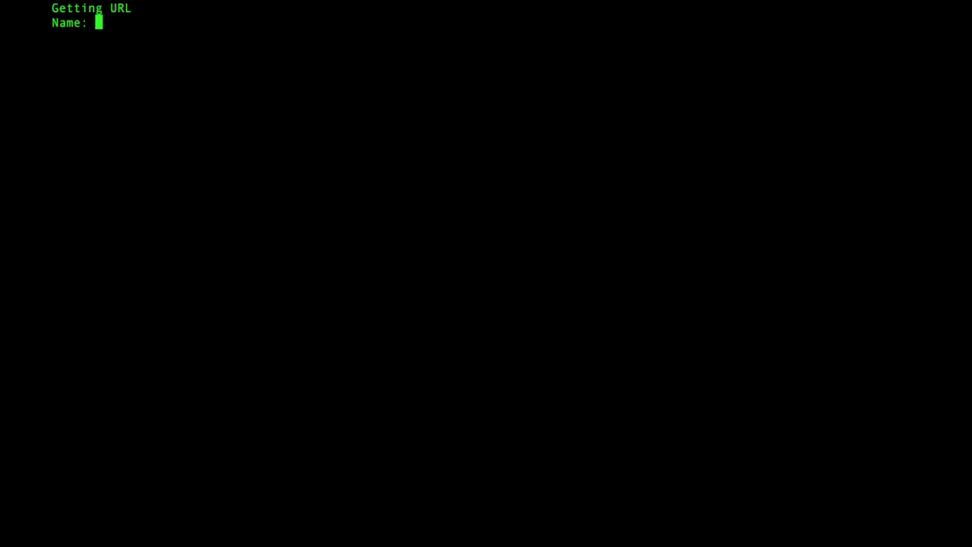
pyautogui.press('Return')
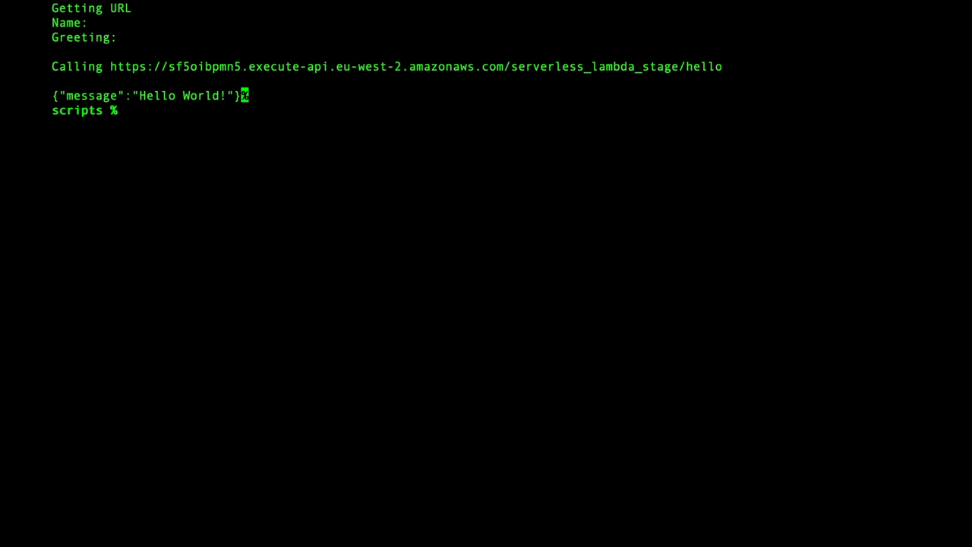
# Start a second test-function.sh run with name Steve and a custom greeting.
pyautogui.write('./test-function.sh')
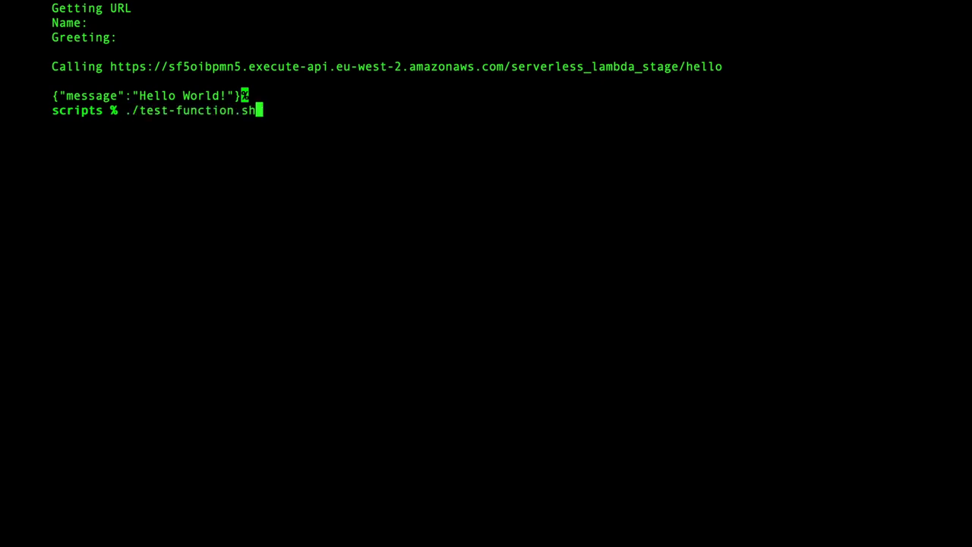
pyautogui.press('Return')
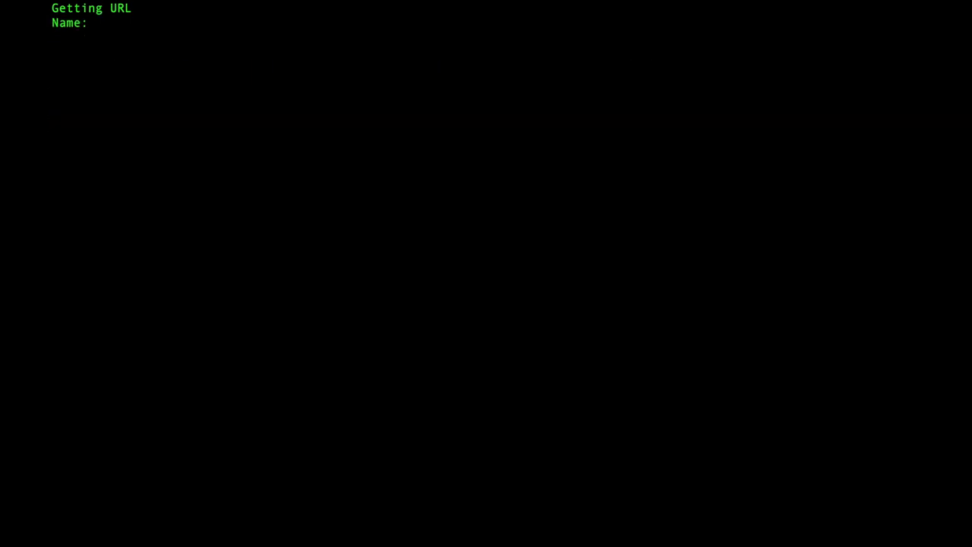
pyautogui.write('Steve')
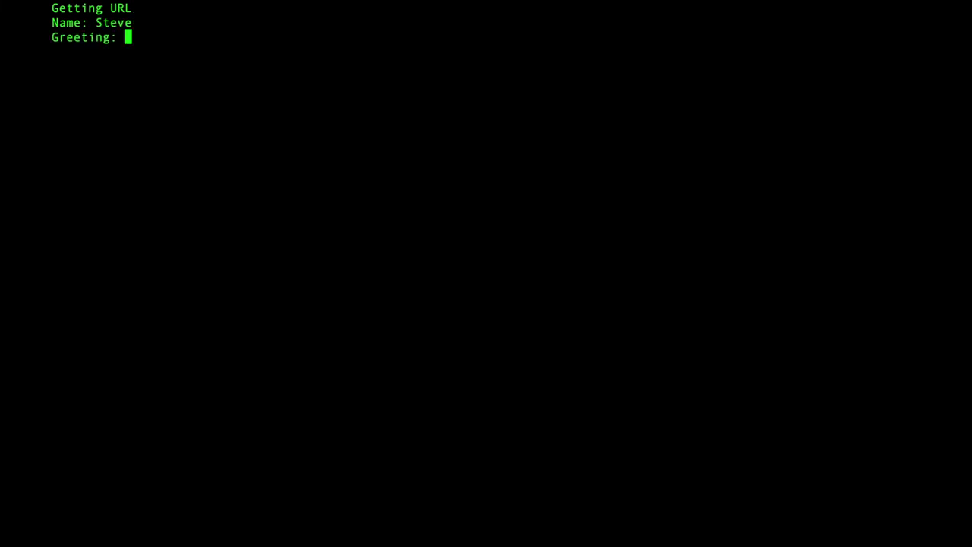
pyautogui.write('Bonj')
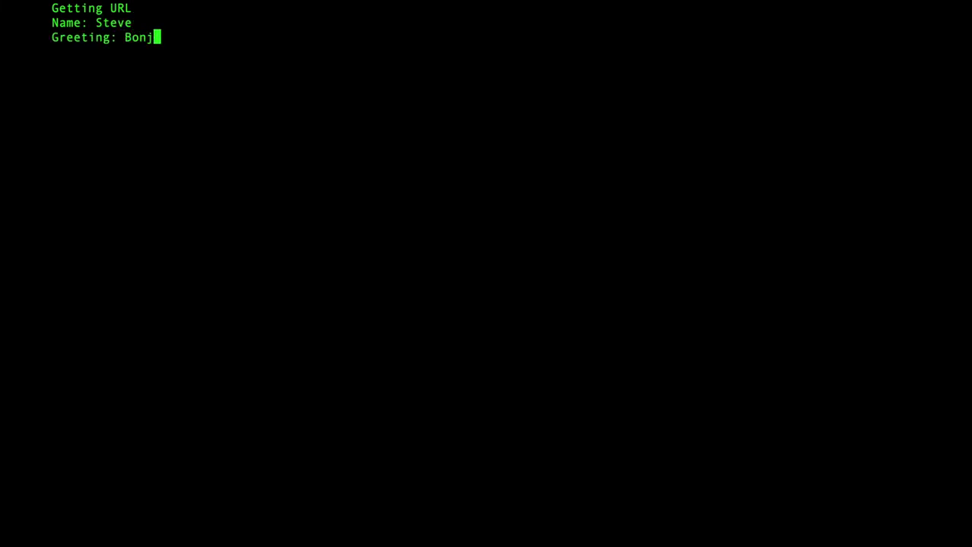